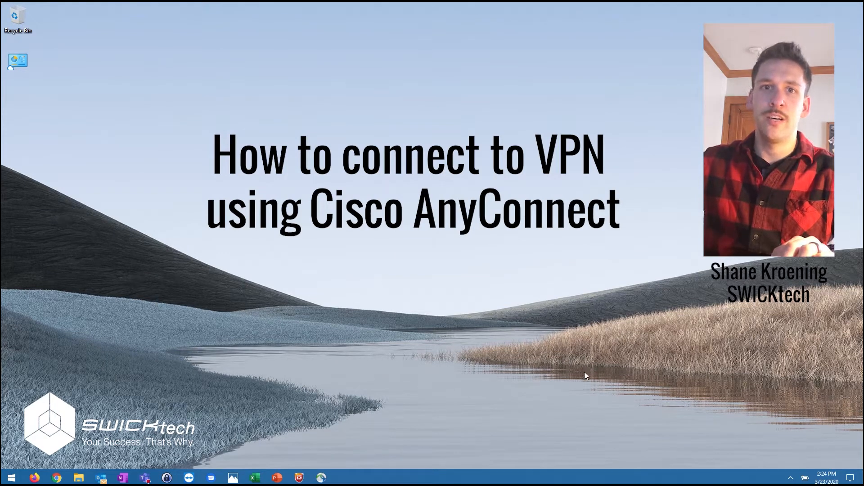
mouse_move(512, 371)
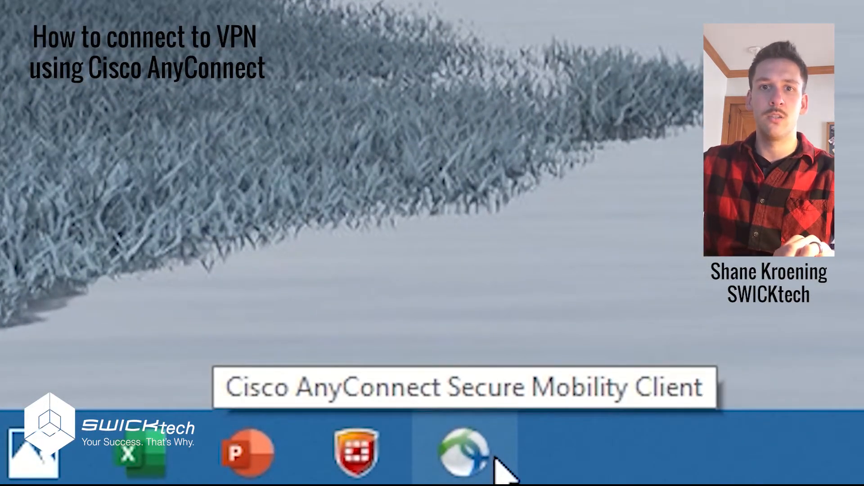
Step: Disconnect the existing SwickTech (DC) VPN session and show the site drop-down list
click(463, 453)
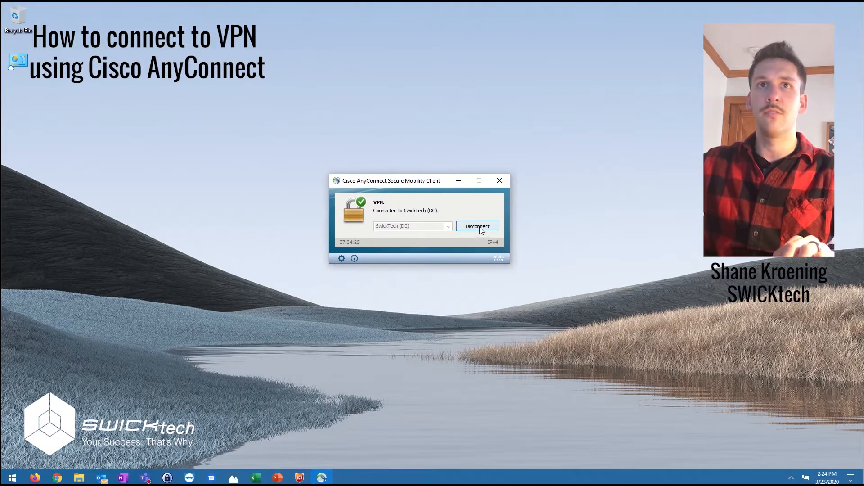
click(476, 226)
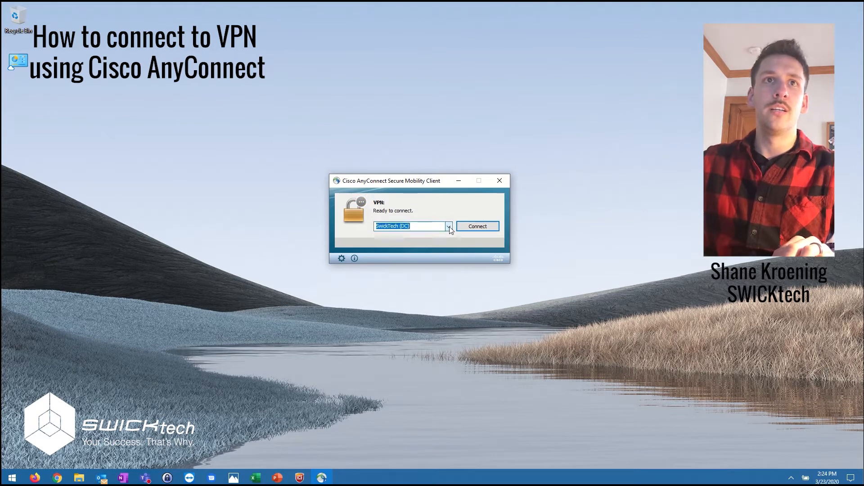
click(447, 226)
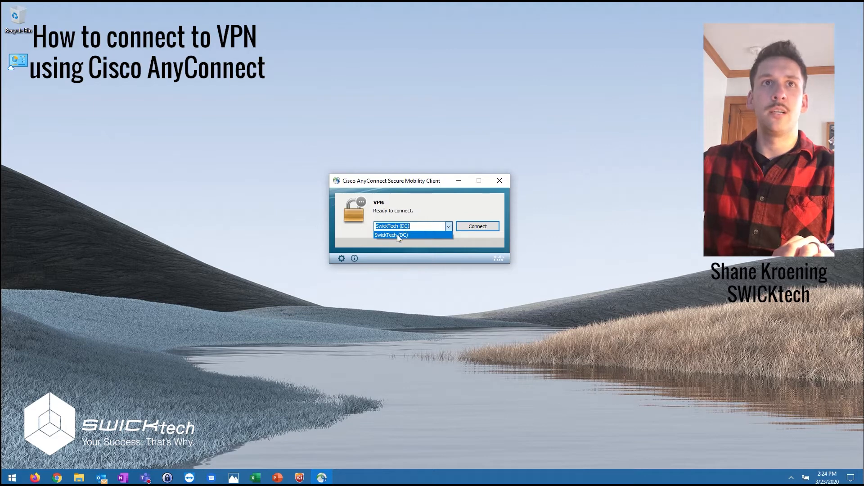
Step: Connect to SwickTech (DC) and sign in with the username and password
click(476, 226)
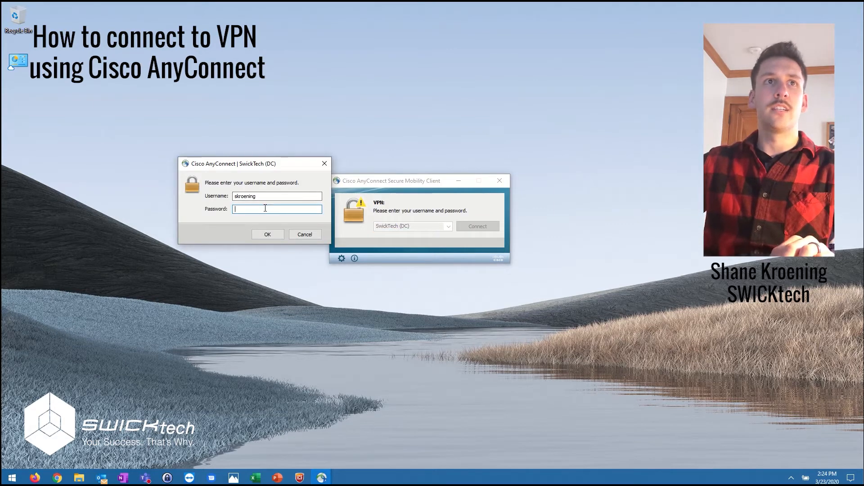
text(password)
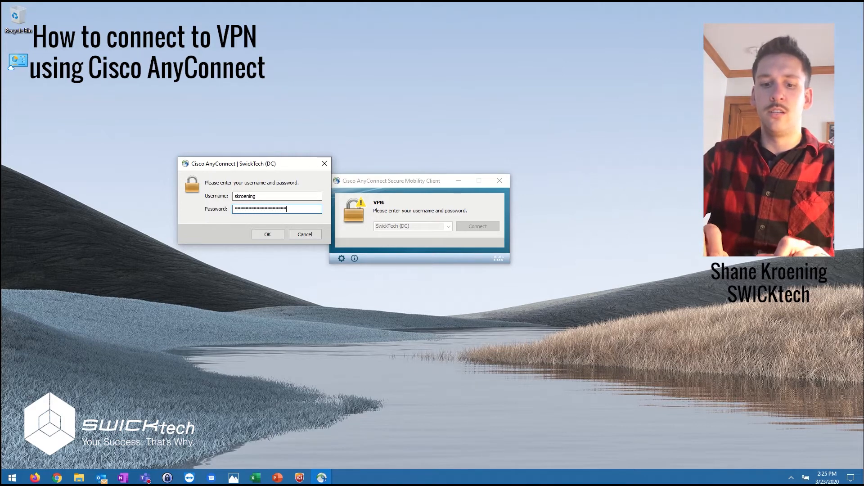
click(267, 234)
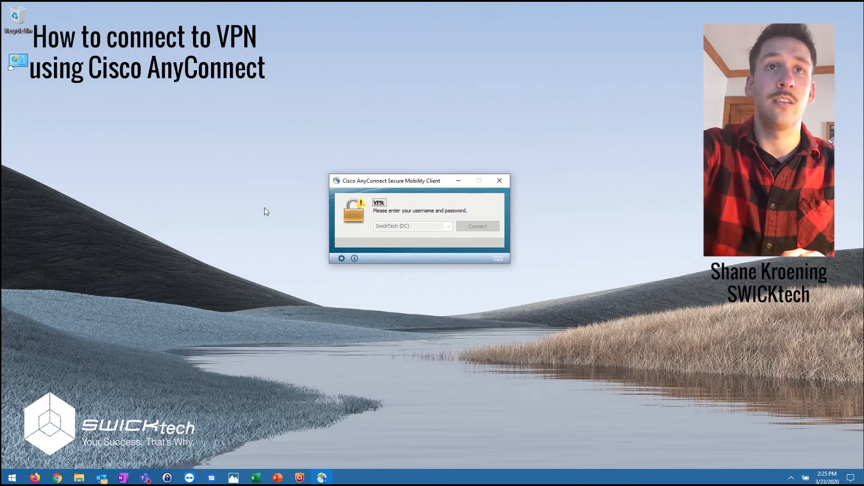
Step: Let AnyConnect finish establishing the SwickTech (DC) VPN until its window hides
click(477, 226)
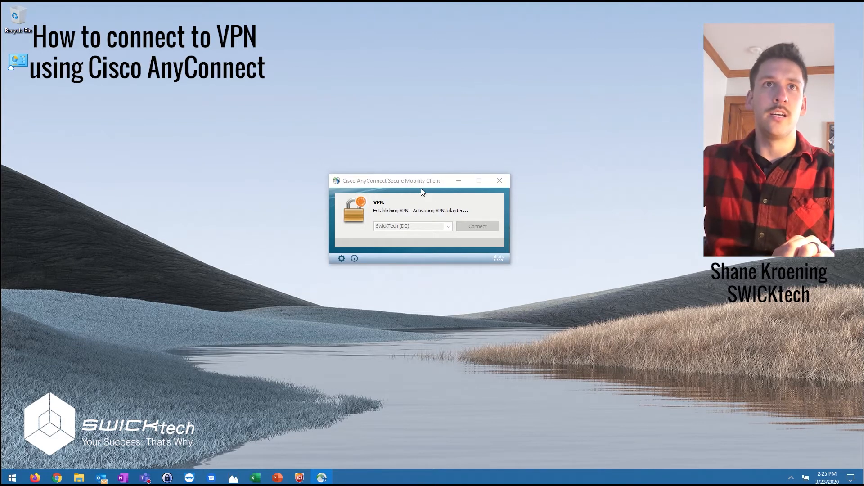
click(499, 180)
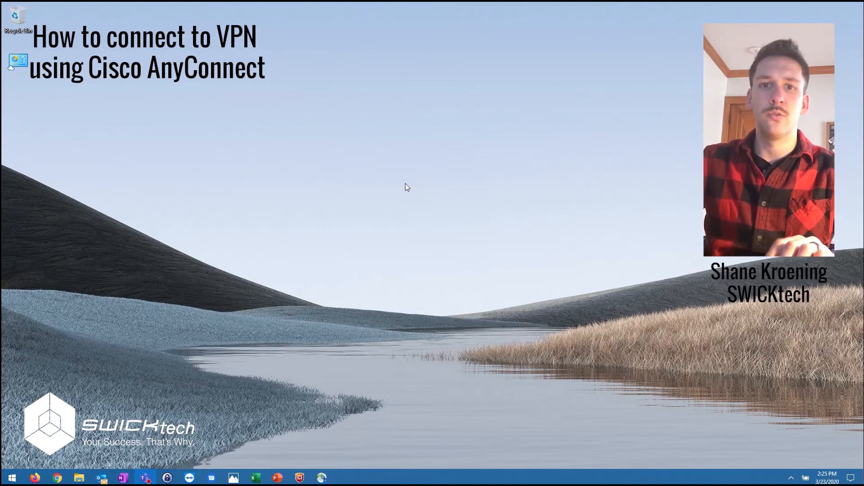
mouse_move(425, 328)
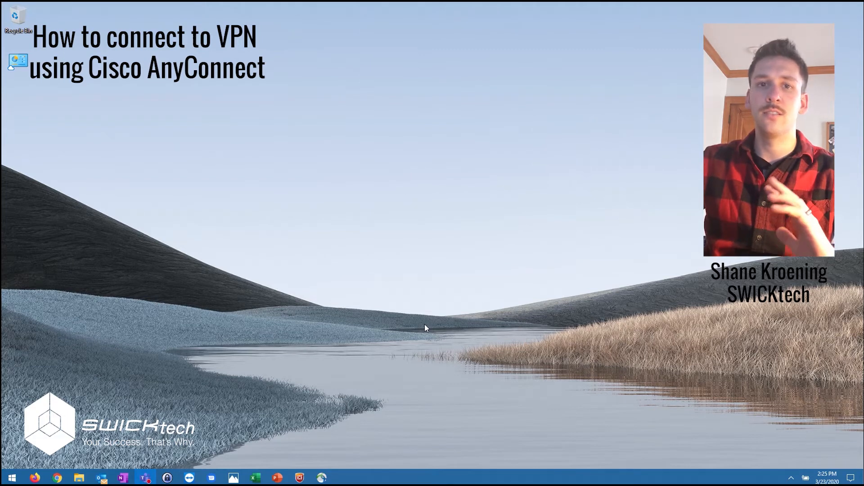
mouse_move(518, 209)
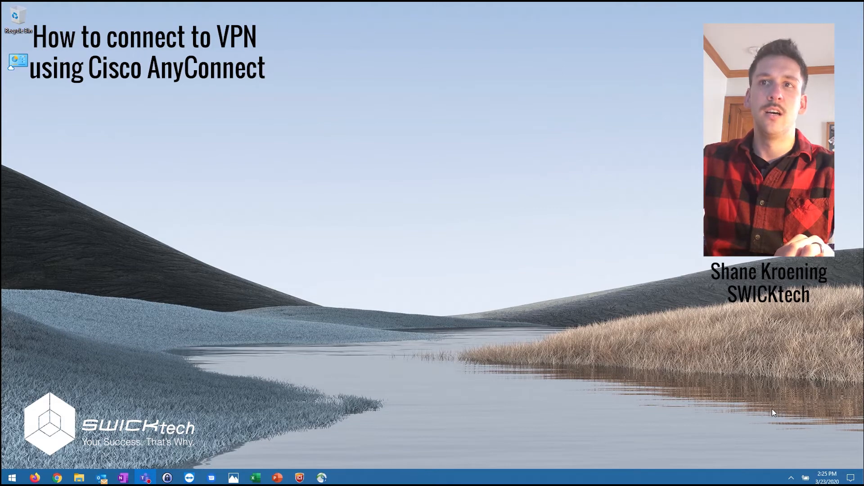
Step: Show the hidden system tray icons to check AnyConnect reports VPN: Connected
click(791, 478)
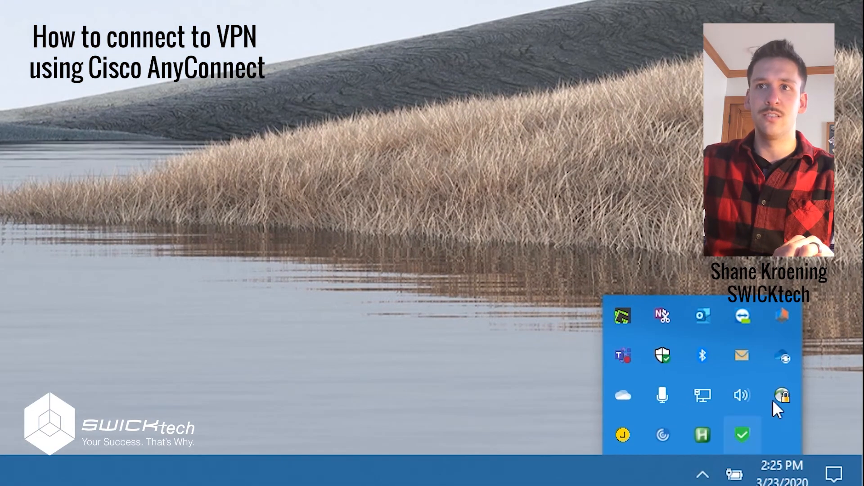
mouse_move(781, 396)
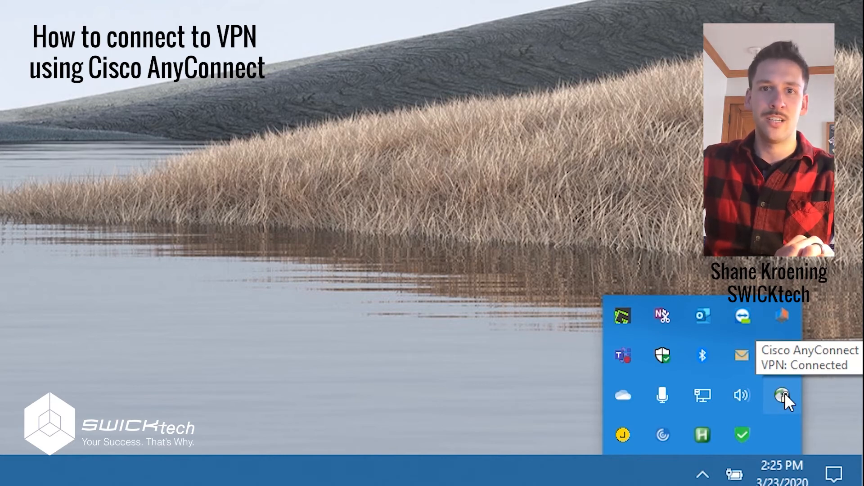
Step: Reopen AnyConnect from the tray and disconnect from SwickTech (DC)
click(781, 395)
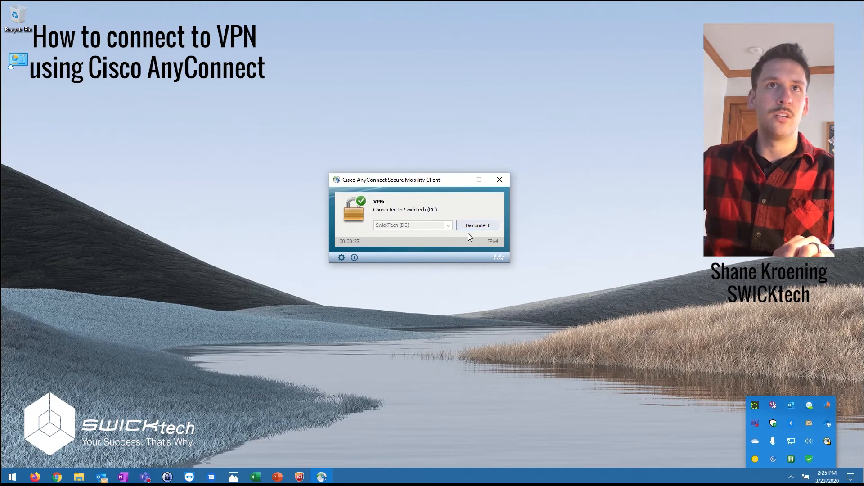
click(476, 225)
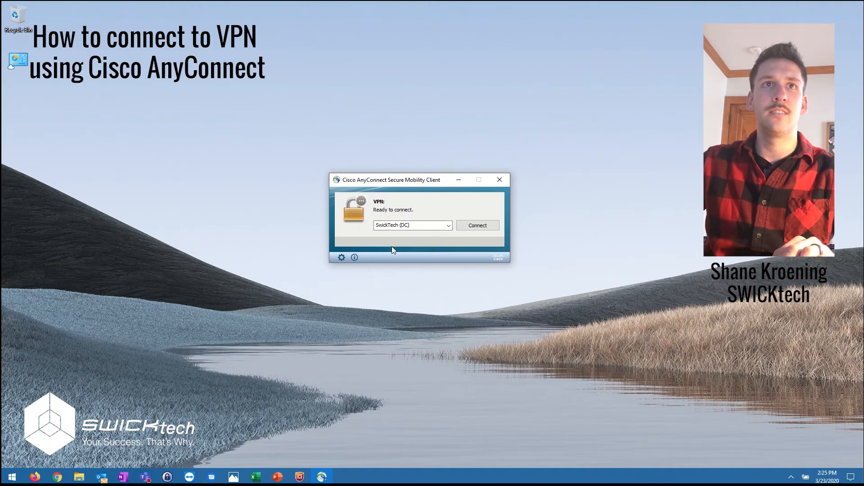
mouse_move(490, 259)
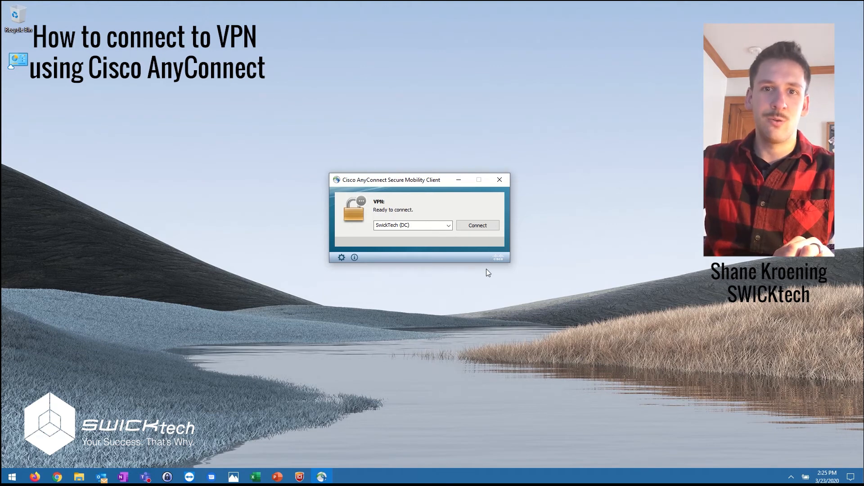
mouse_move(513, 324)
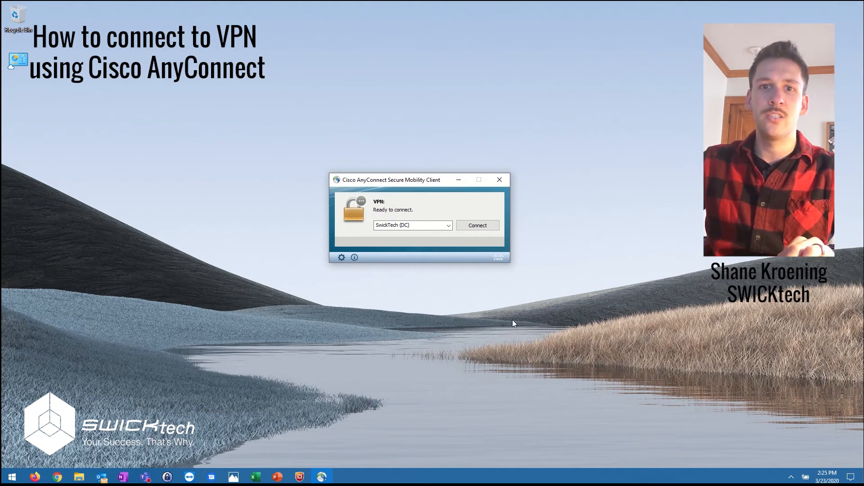